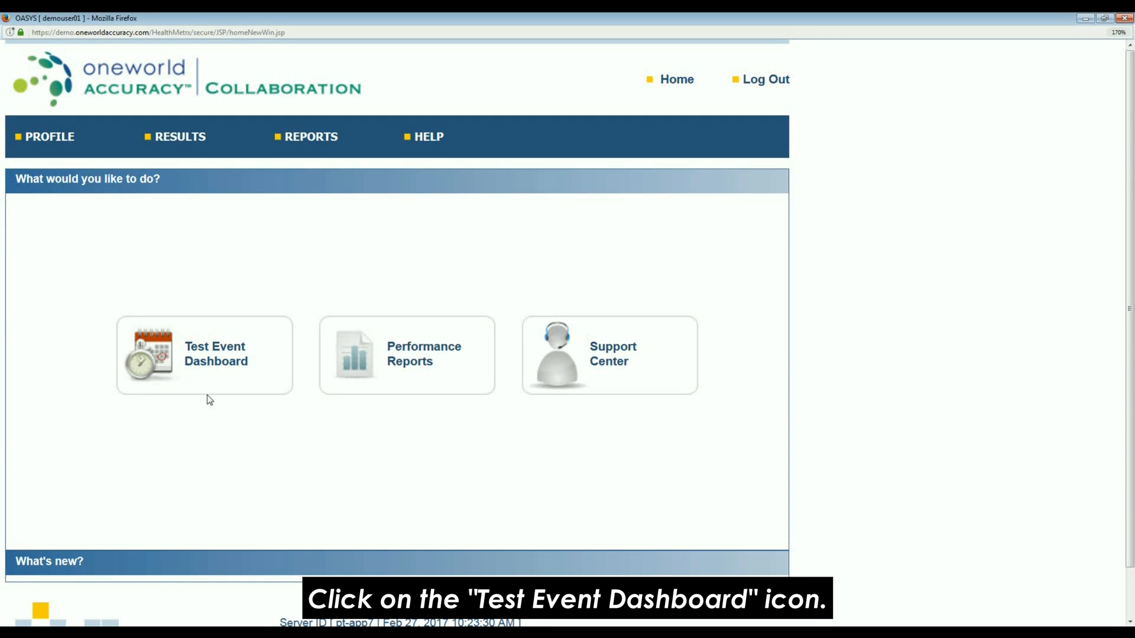
# - Open the Test Event Dashboard from the OASYS home page
pyautogui.click(205, 355)
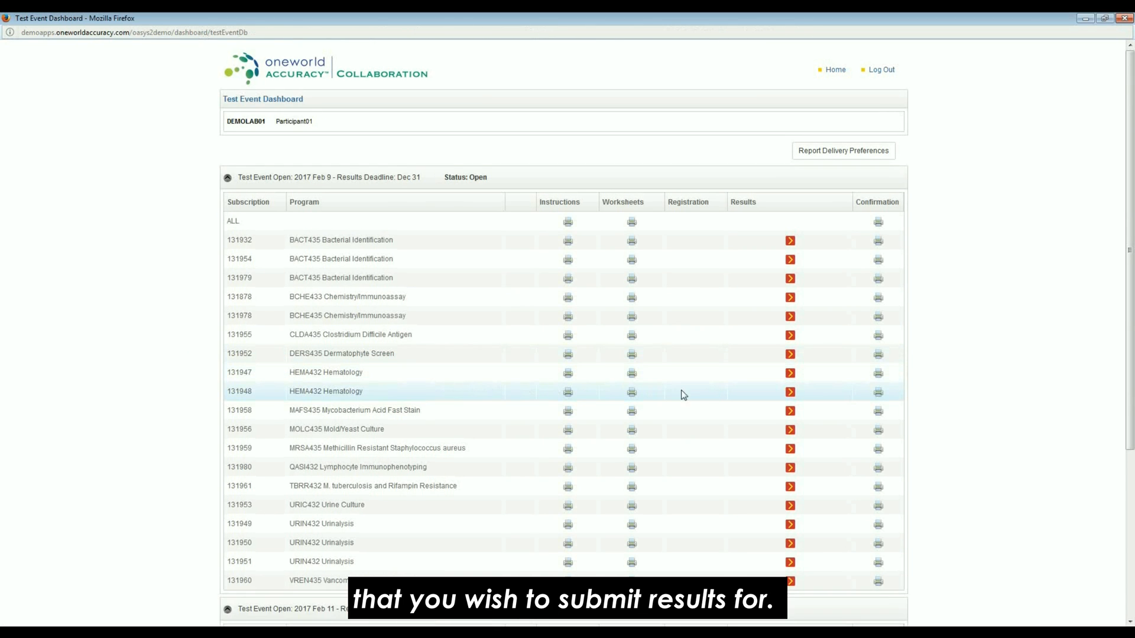
pyautogui.moveTo(790, 392)
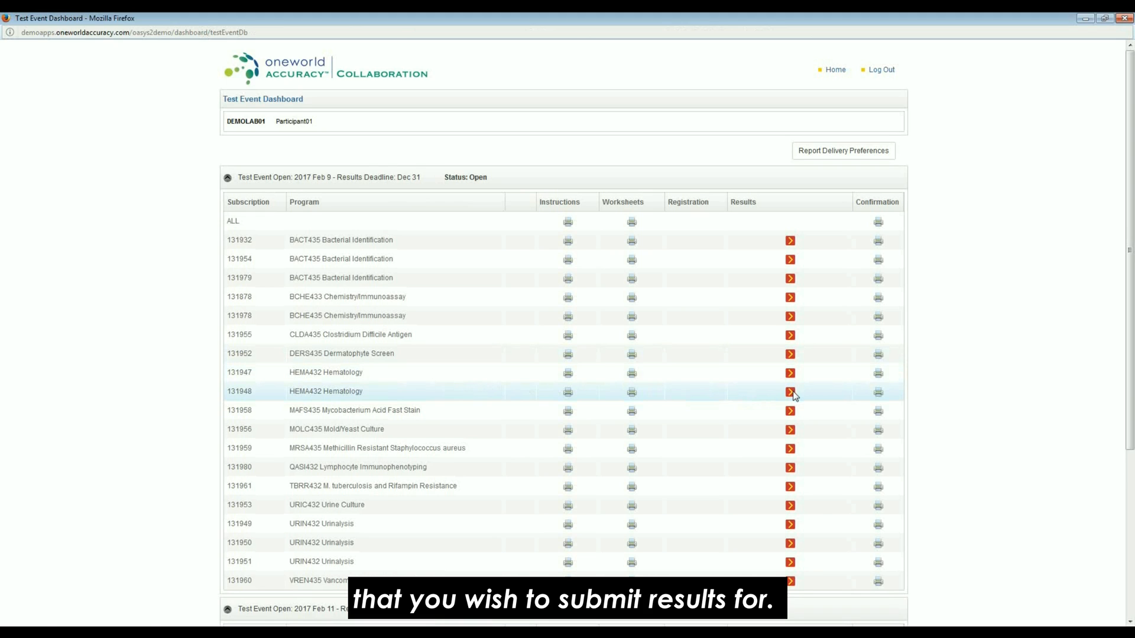
# - Start results submission for subscription 131948 HEMA432 Hematology via its red Results arrow
pyautogui.click(790, 391)
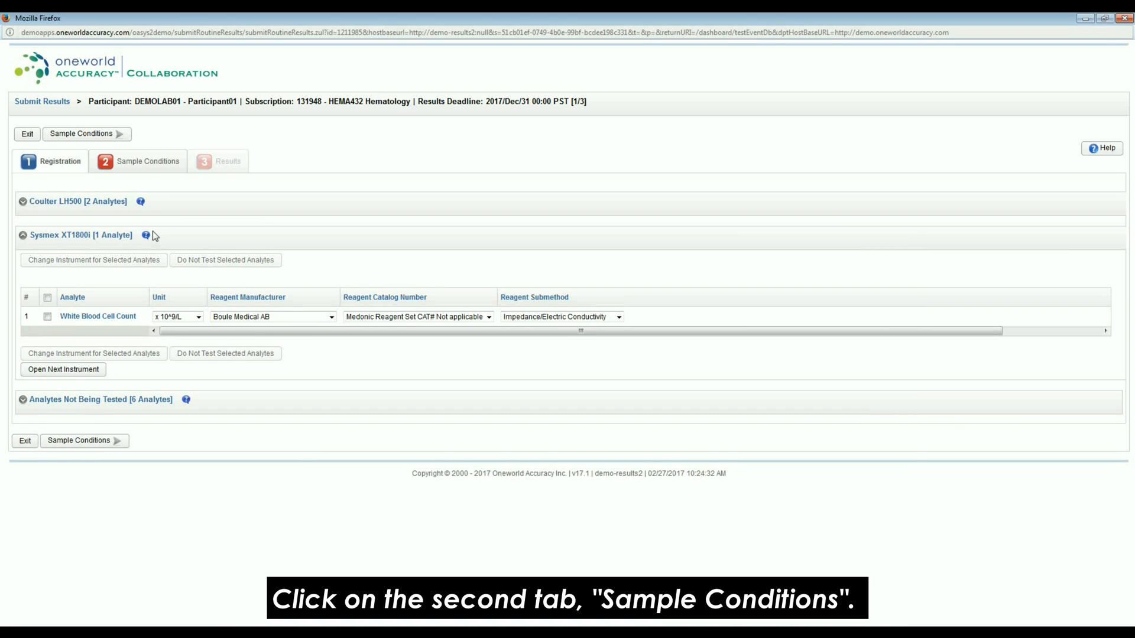
# - Record hematology samples received Feb 6, 2017 and arrived in good condition
pyautogui.click(146, 161)
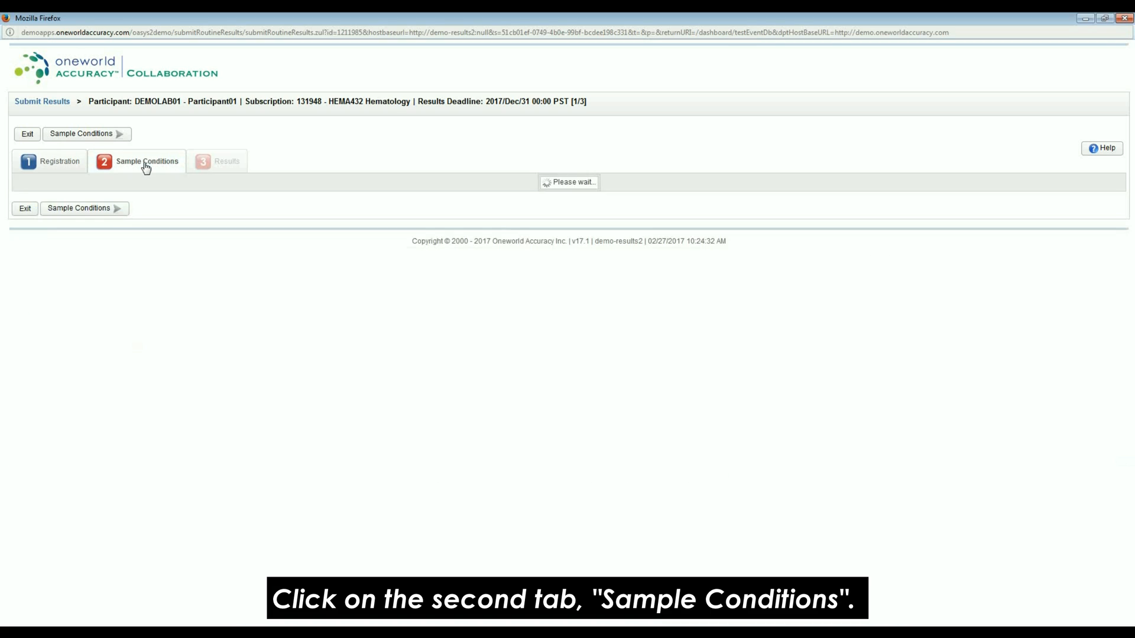
pyautogui.click(146, 161)
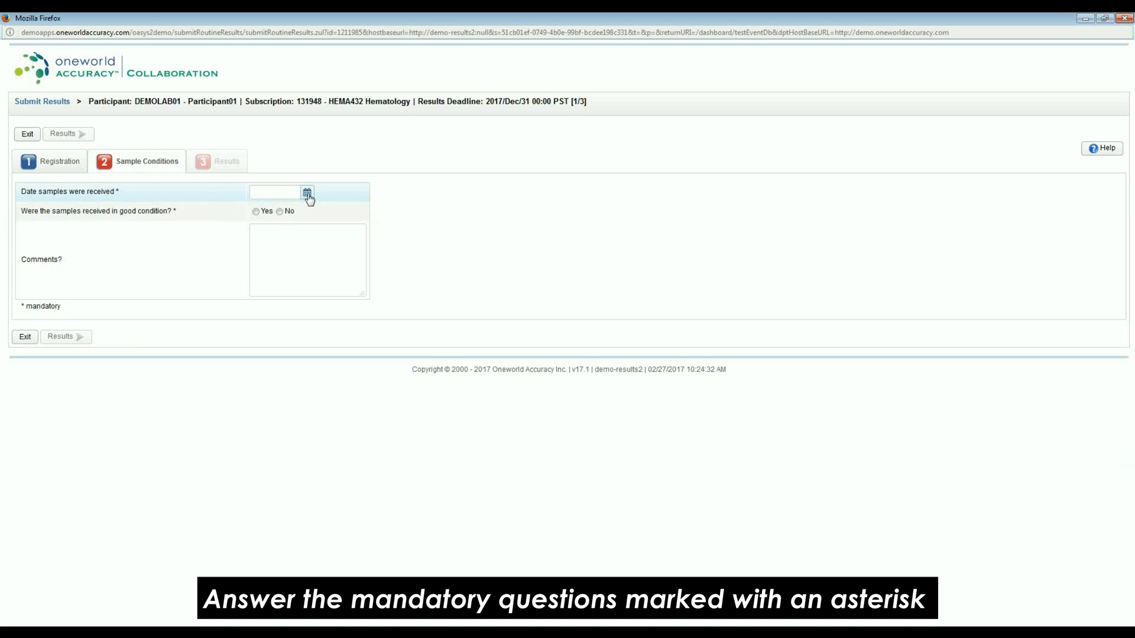
pyautogui.click(306, 191)
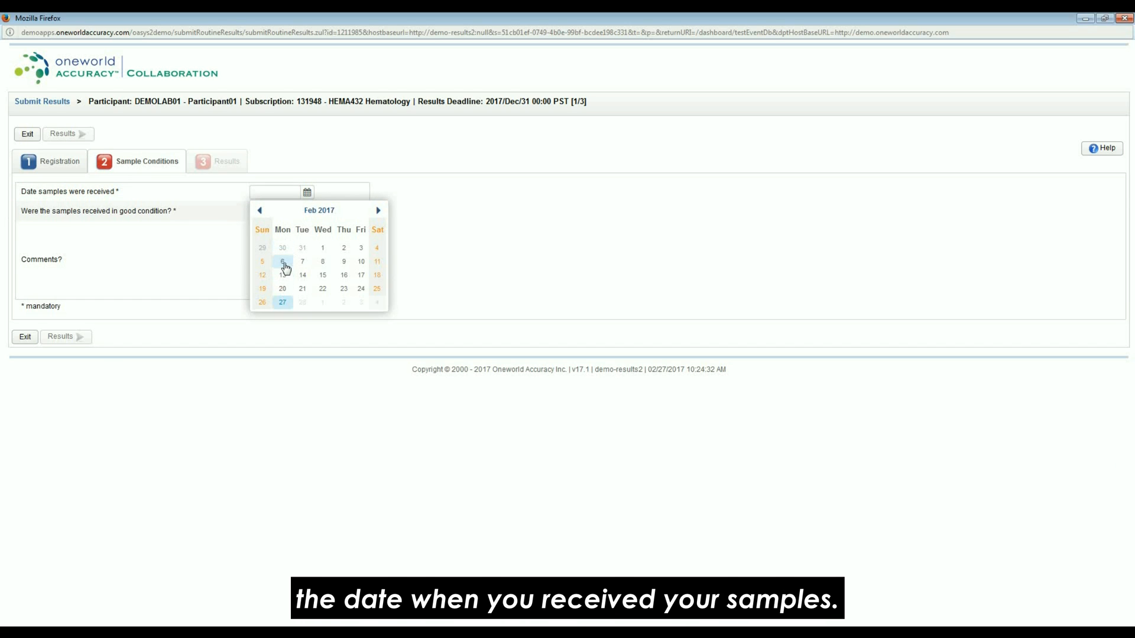
pyautogui.click(282, 262)
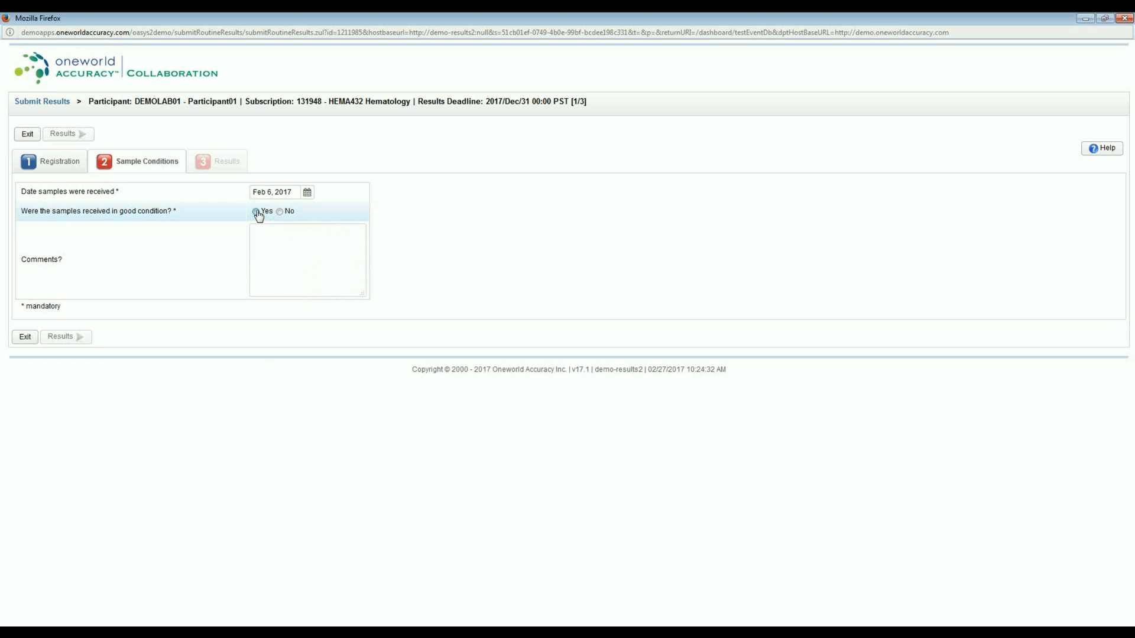
pyautogui.click(258, 211)
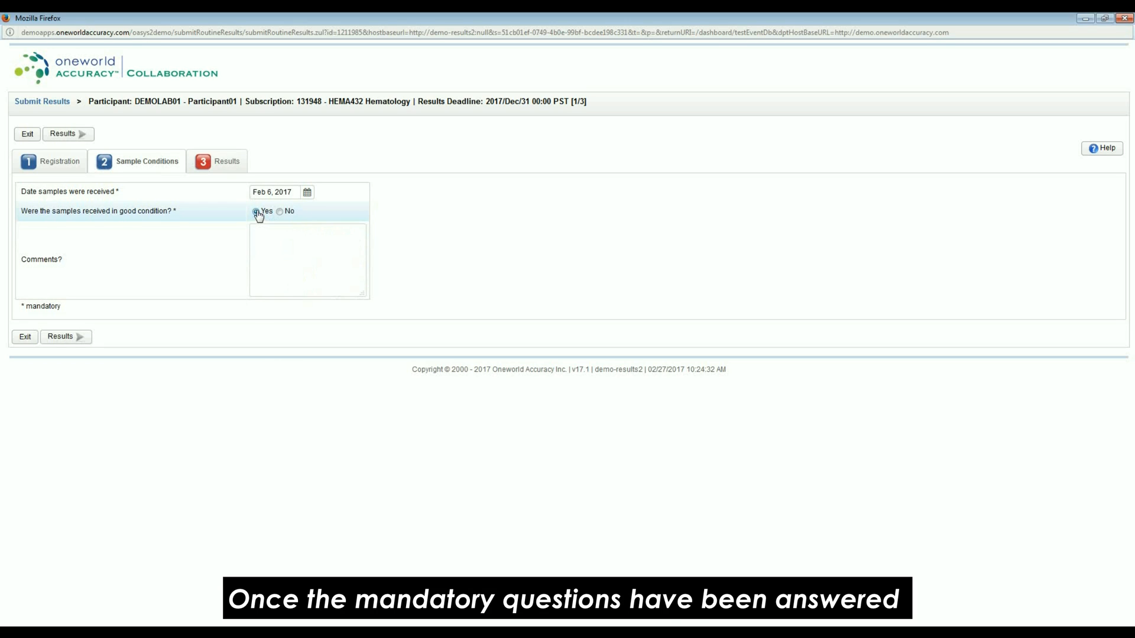
pyautogui.click(256, 211)
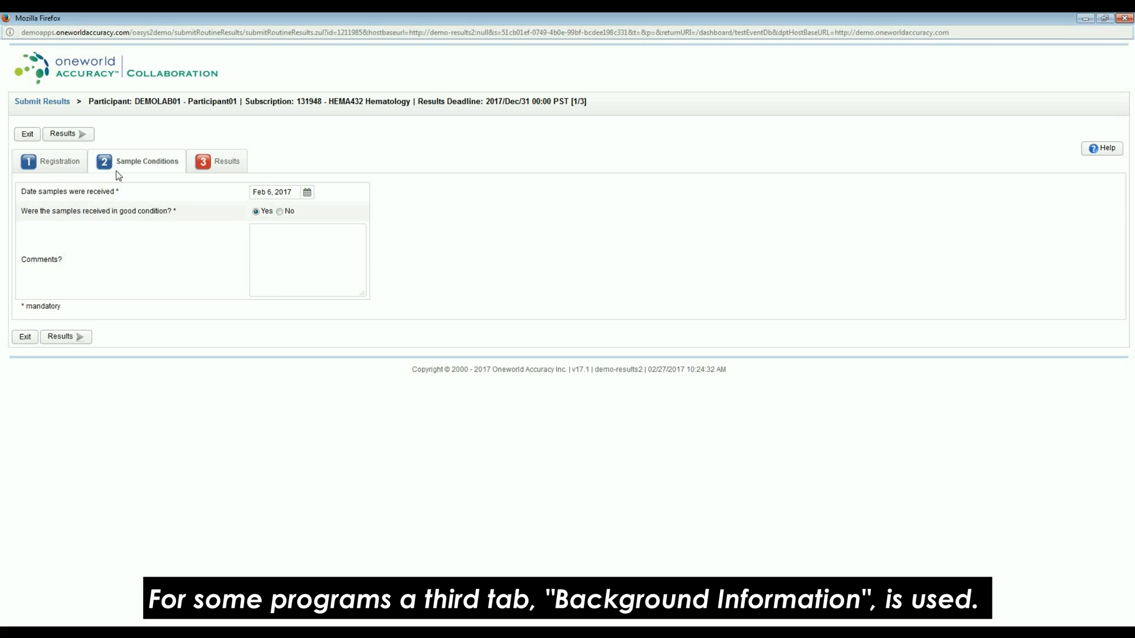
pyautogui.moveTo(144, 179)
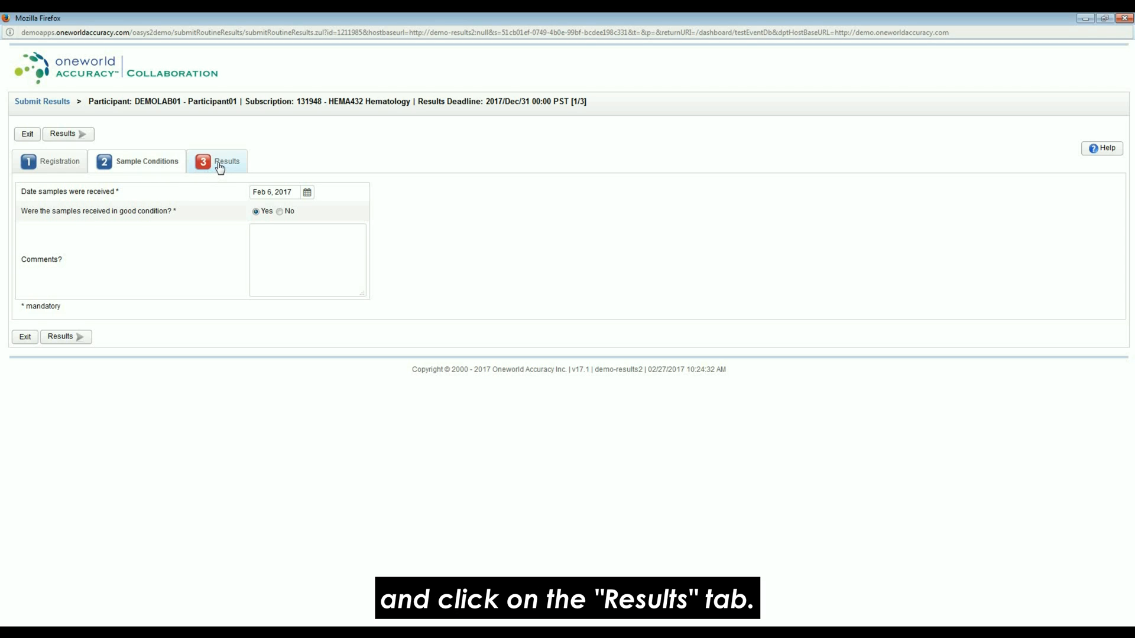
# - Open Results, toggle the registration columns, and show the separator preferences
pyautogui.click(227, 161)
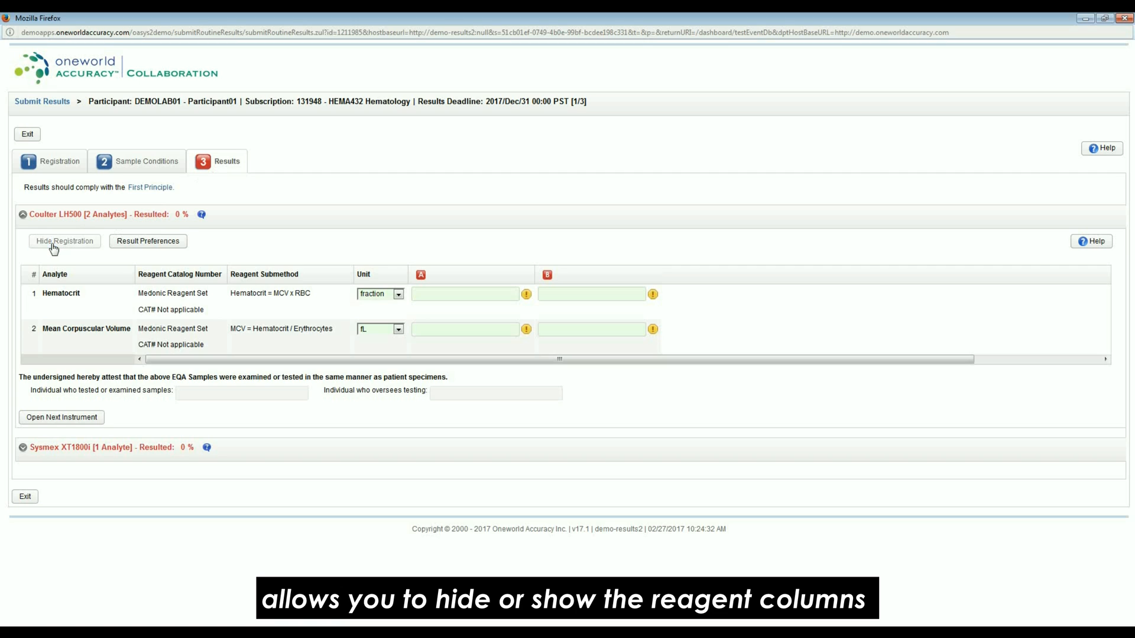
pyautogui.click(64, 241)
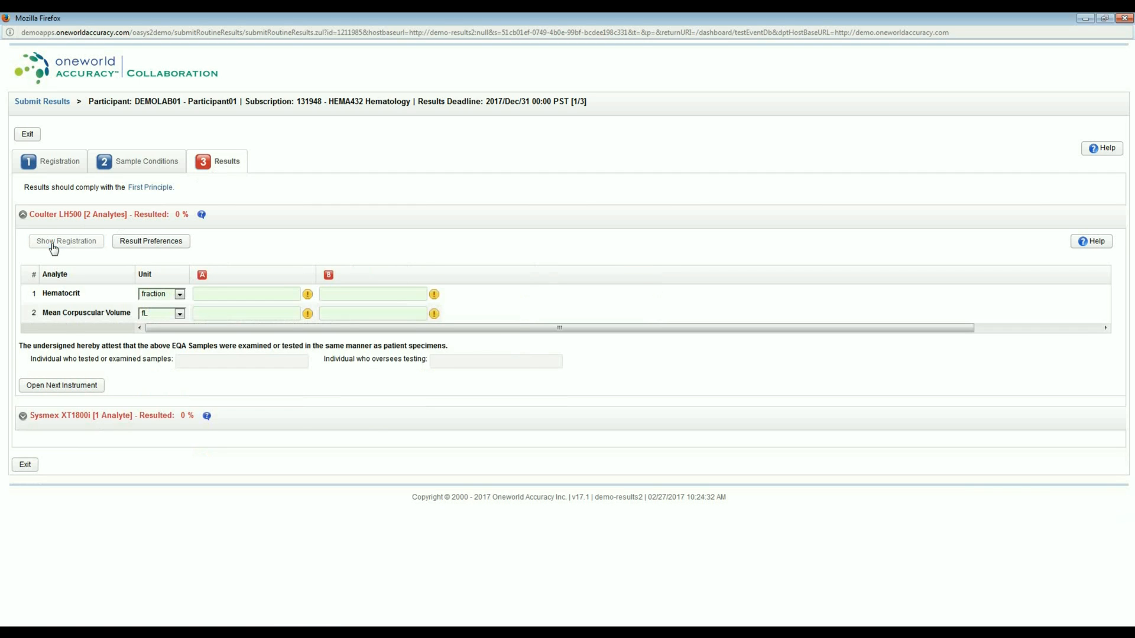
pyautogui.click(65, 241)
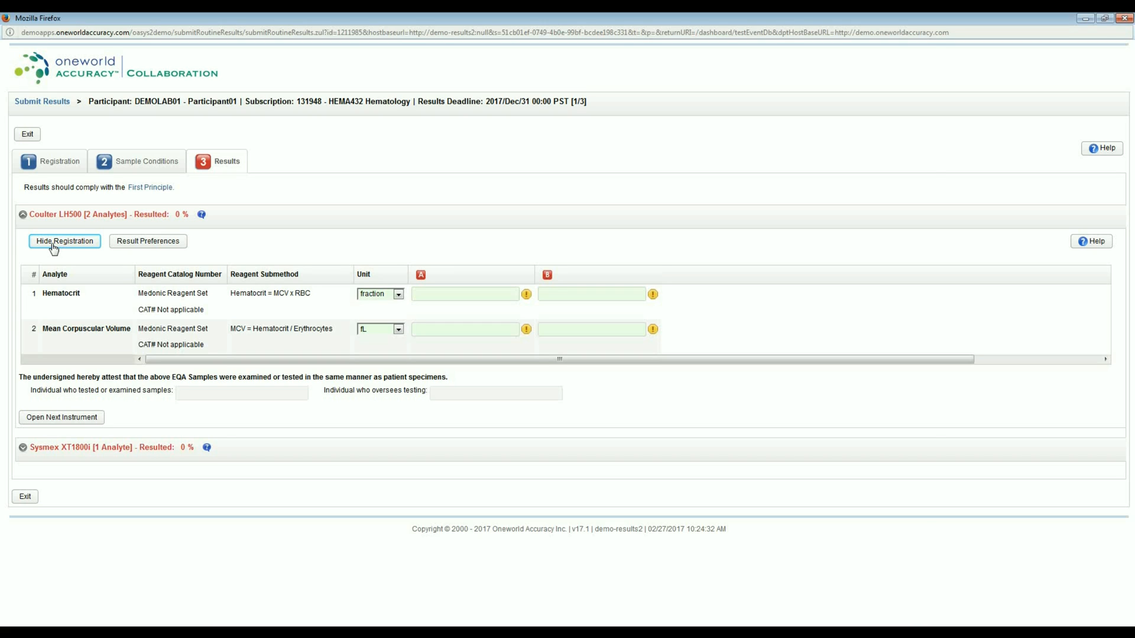
pyautogui.moveTo(71, 249)
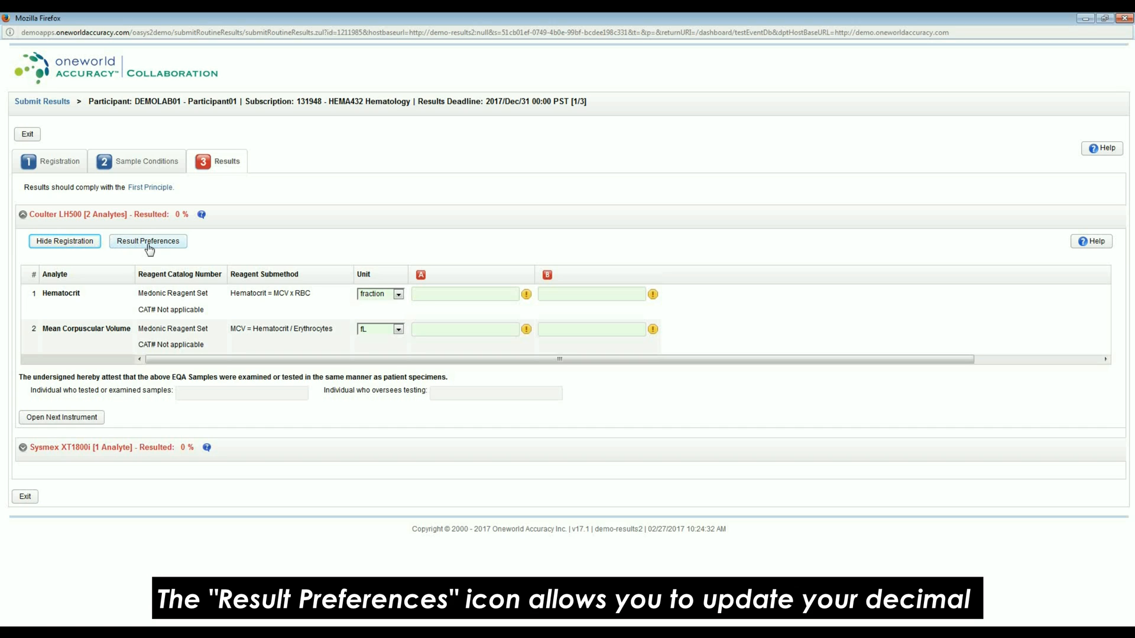
pyautogui.click(148, 241)
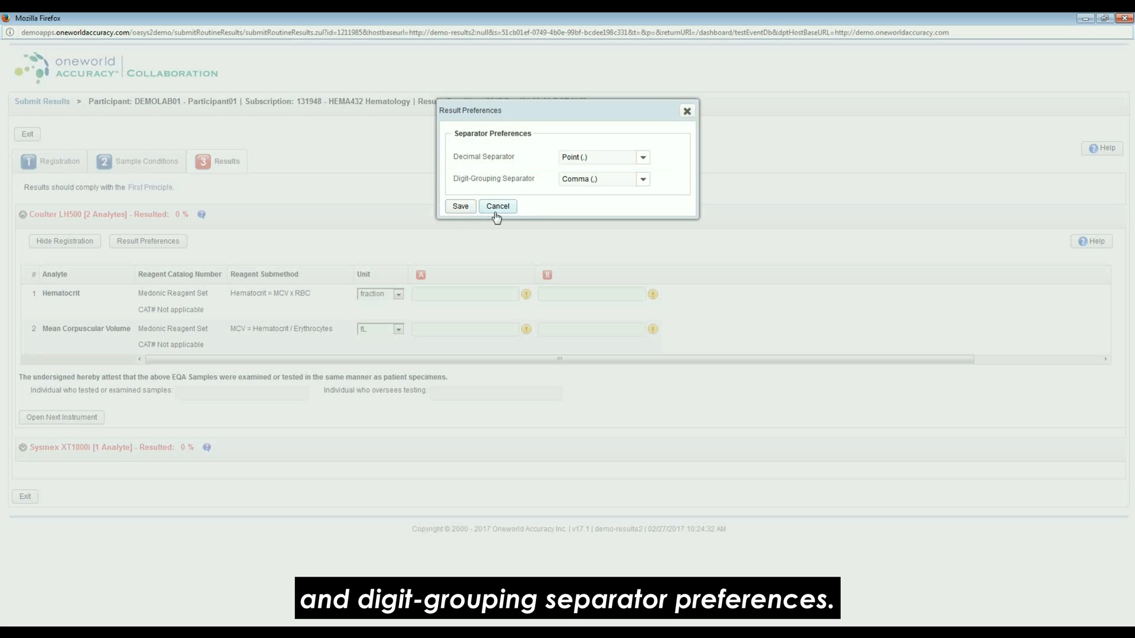
# - Dismiss the preferences and enter 1 for Hematocrit and Mean Corpuscular Volume samples
pyautogui.click(497, 206)
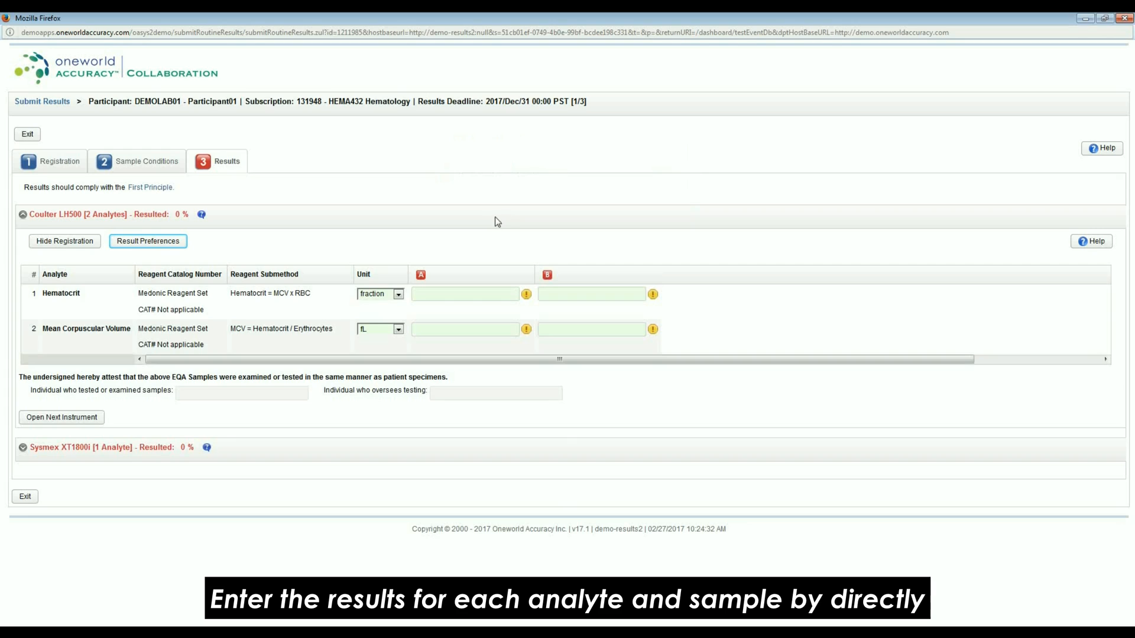
pyautogui.click(467, 294)
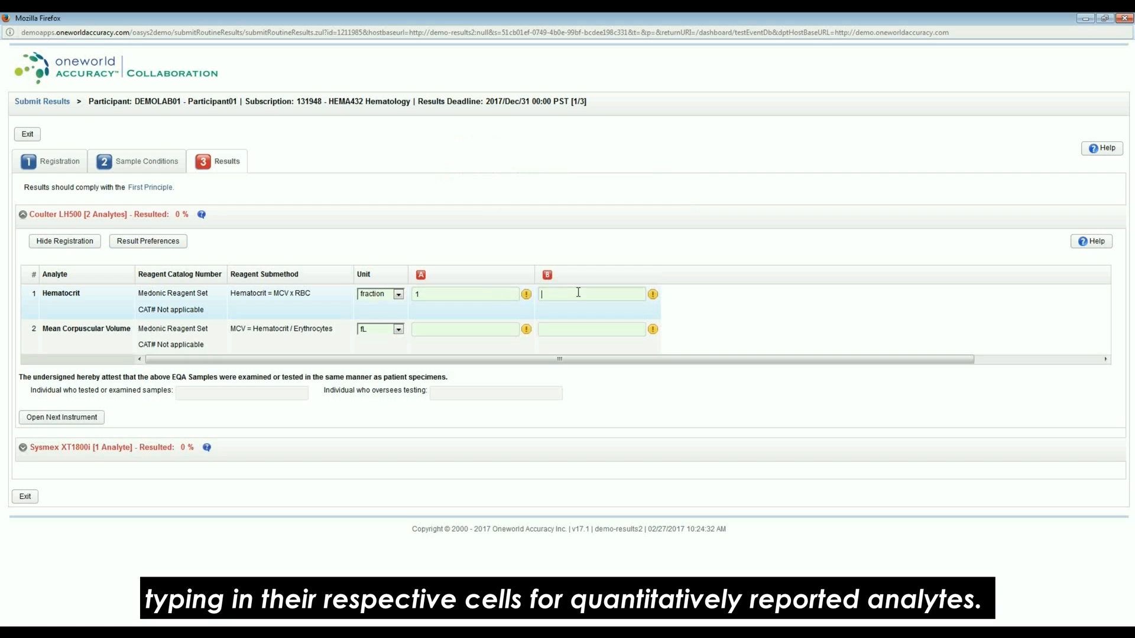
pyautogui.write('1')
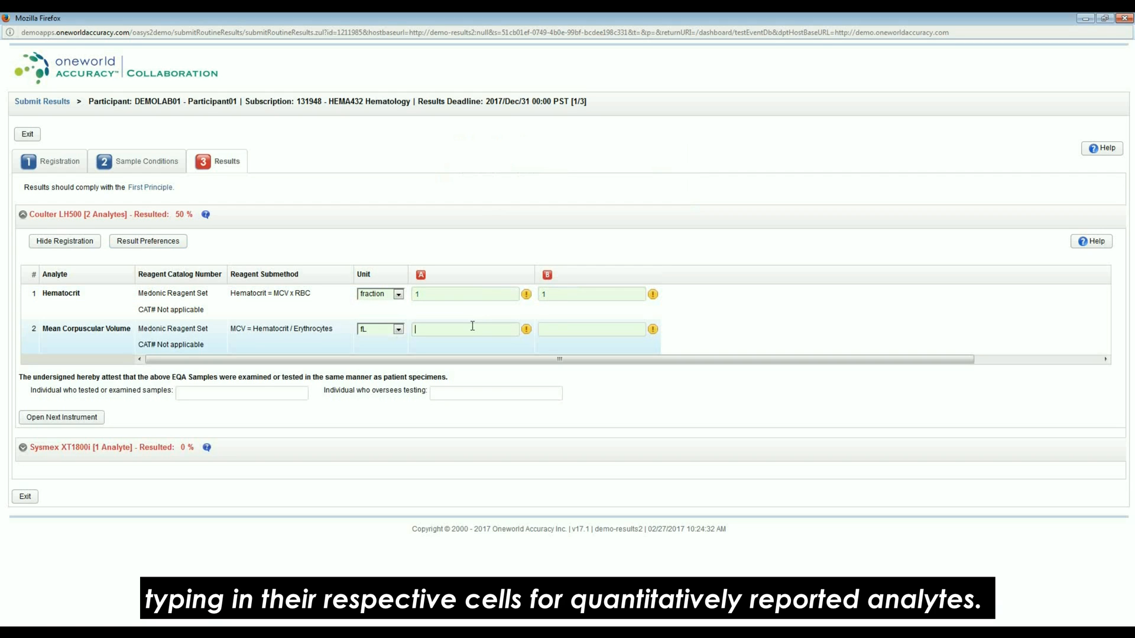
pyautogui.write('1')
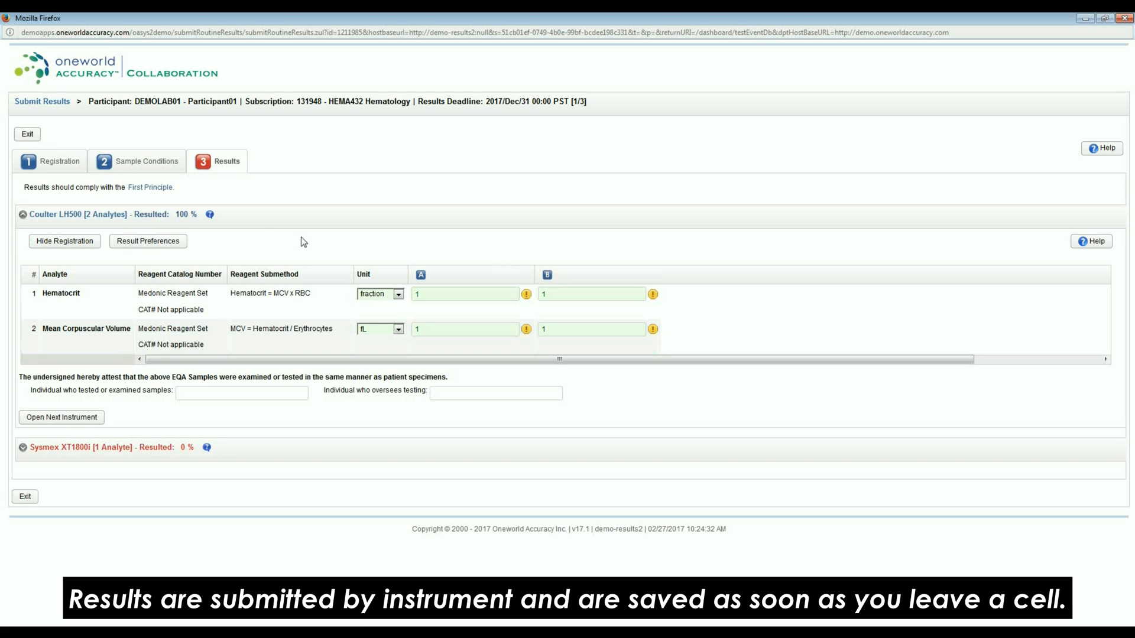
pyautogui.moveTo(47, 225)
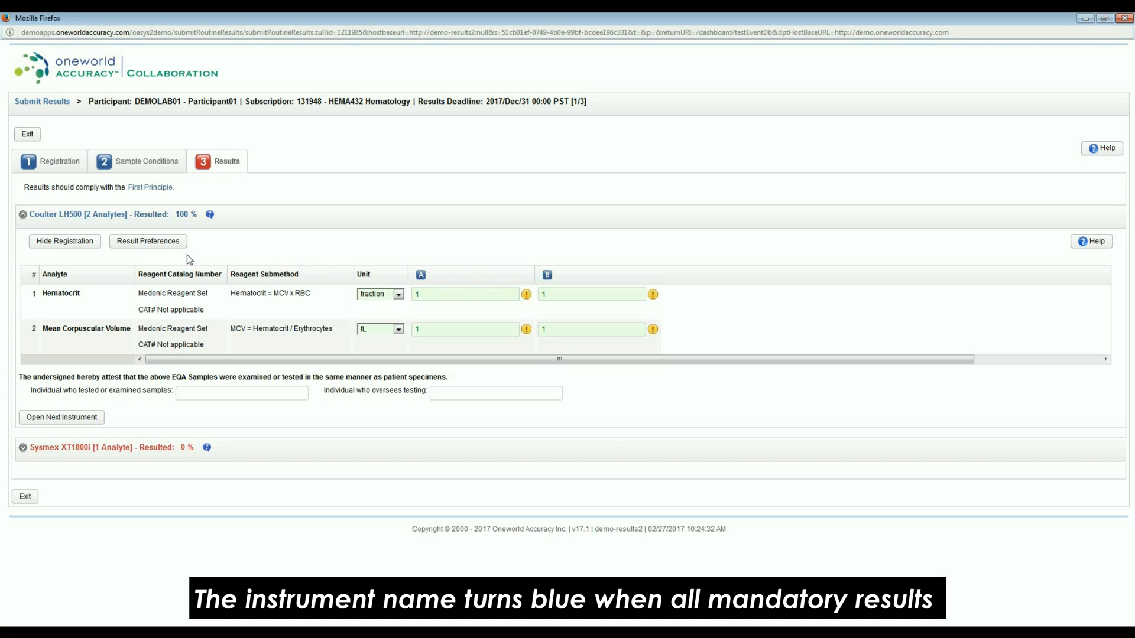
pyautogui.moveTo(52, 223)
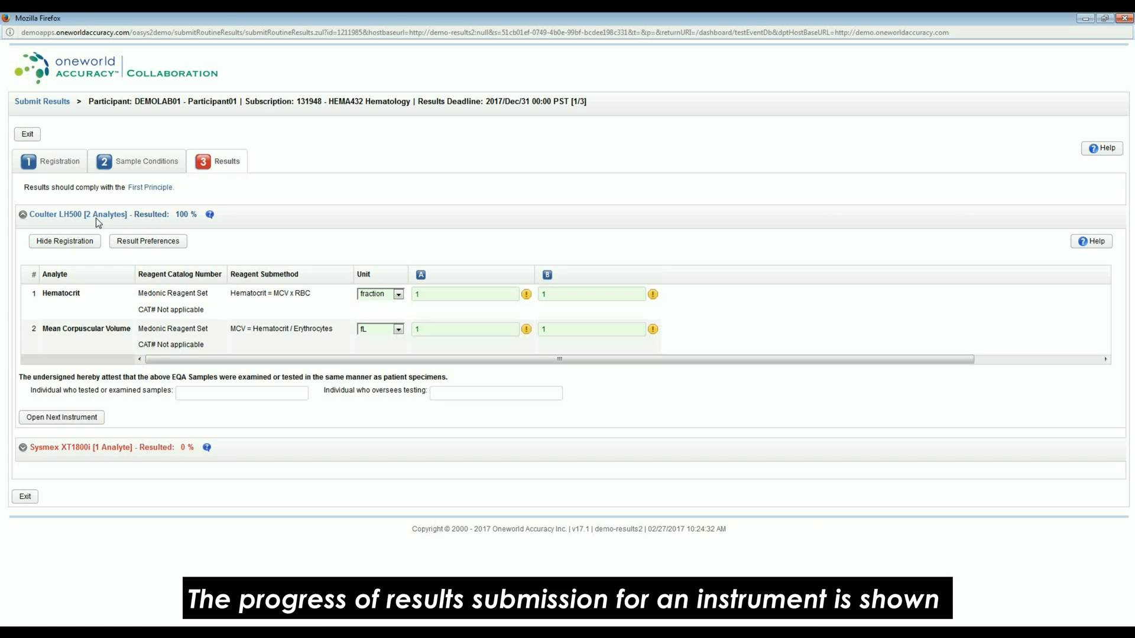
pyautogui.moveTo(109, 222)
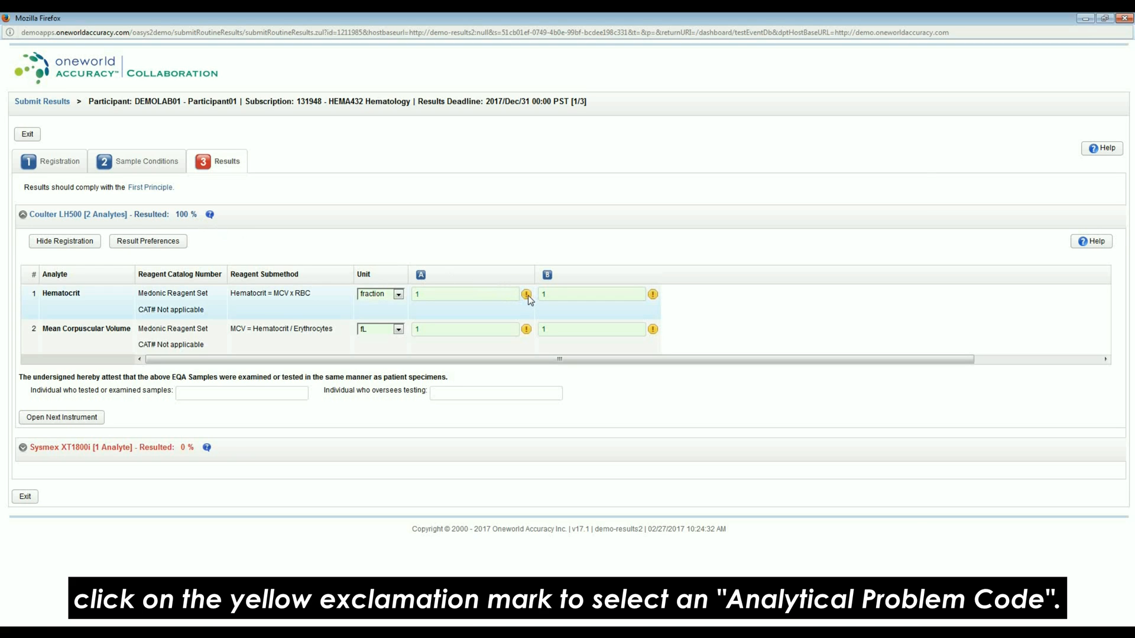
# - Flag Hematocrit sample A with the problem code Analyzer Out of Service
pyautogui.click(526, 294)
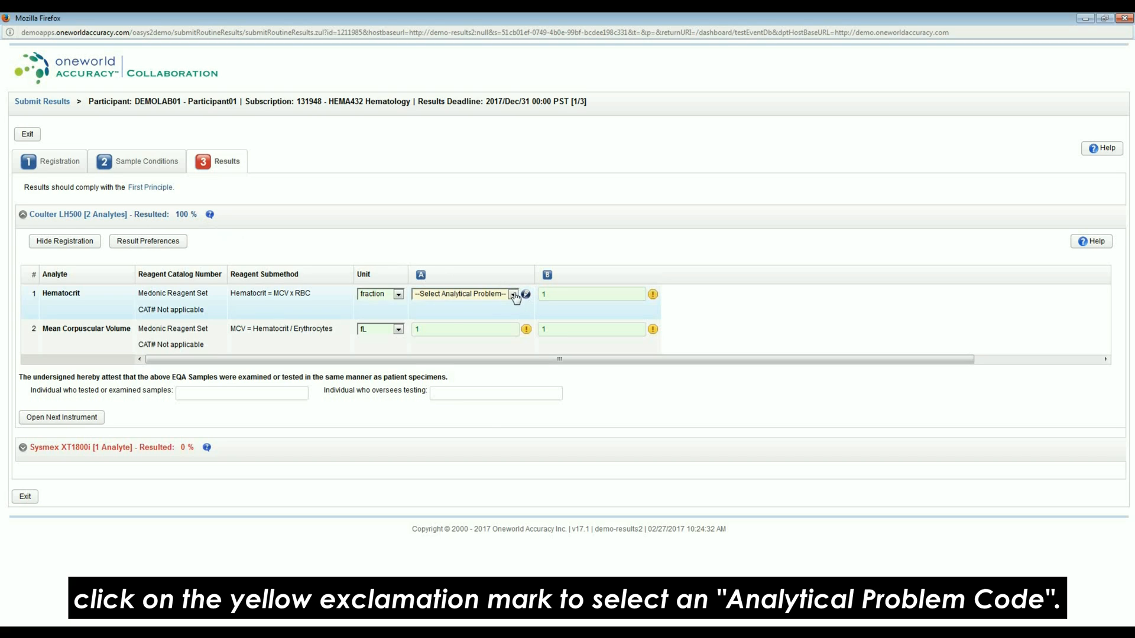
pyautogui.click(513, 294)
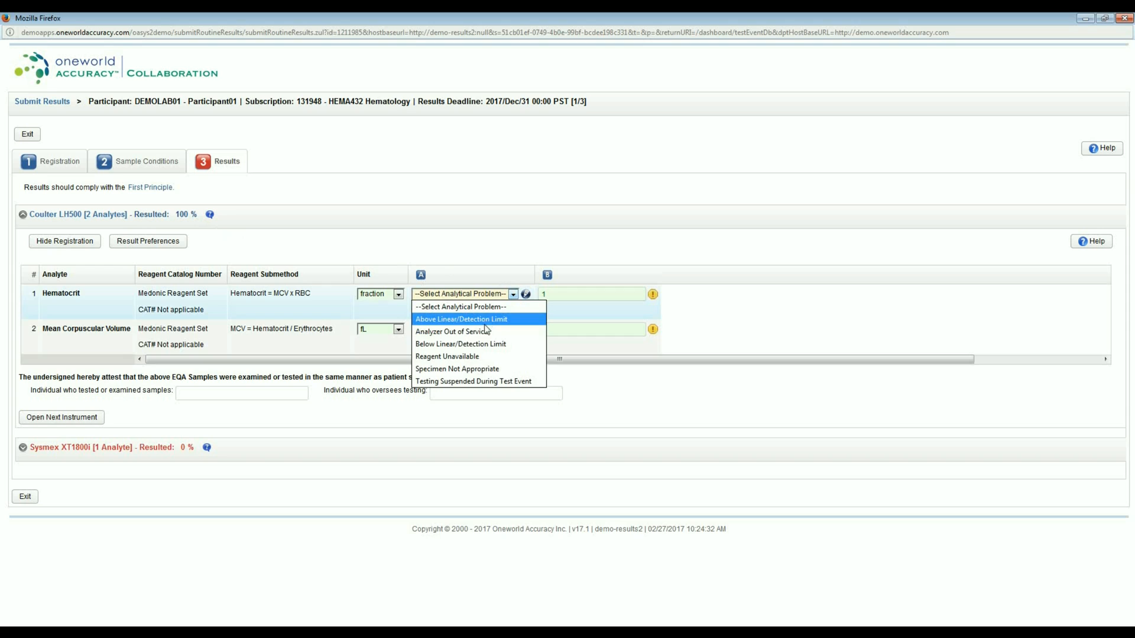
pyautogui.click(452, 332)
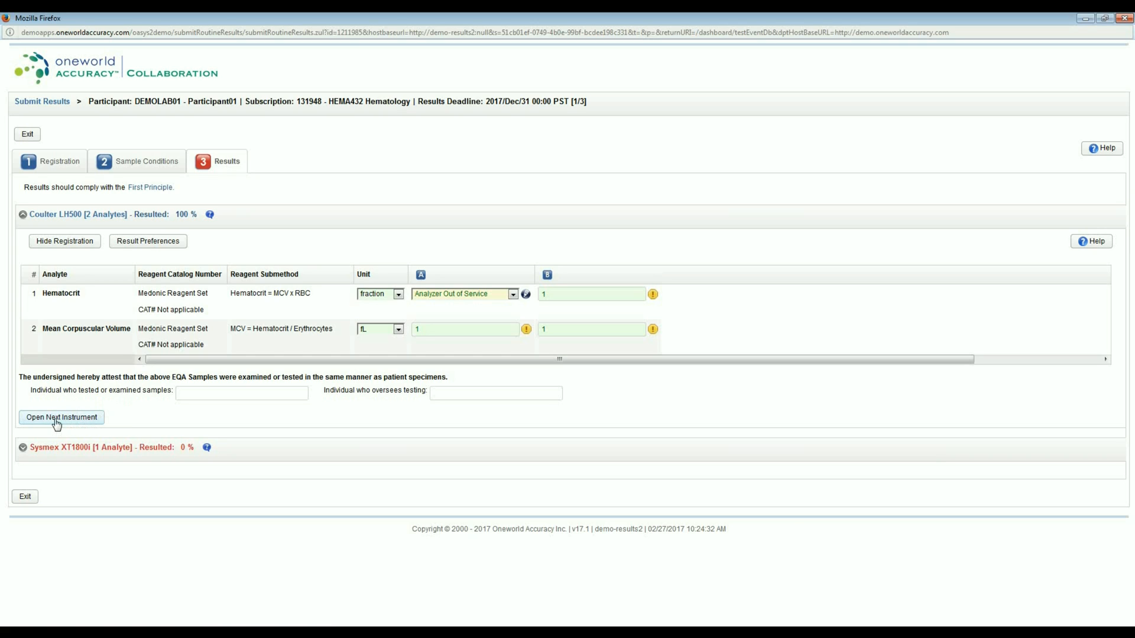
# - Switch to Sysmex XT1800i and enter 1 for White Blood Cell Count
pyautogui.click(62, 417)
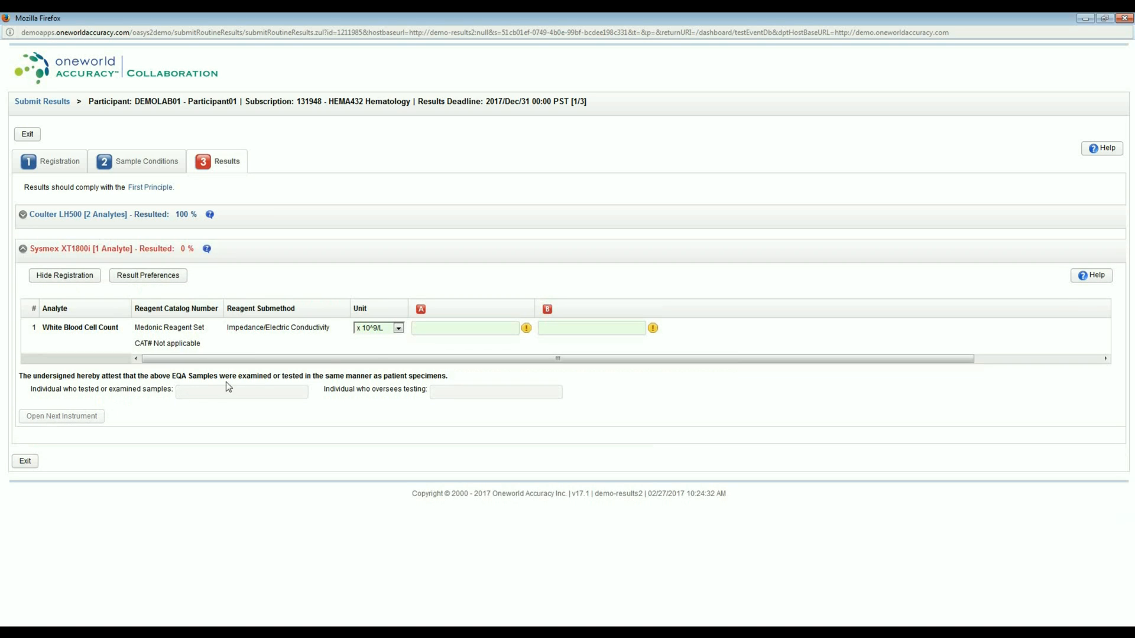
pyautogui.click(471, 327)
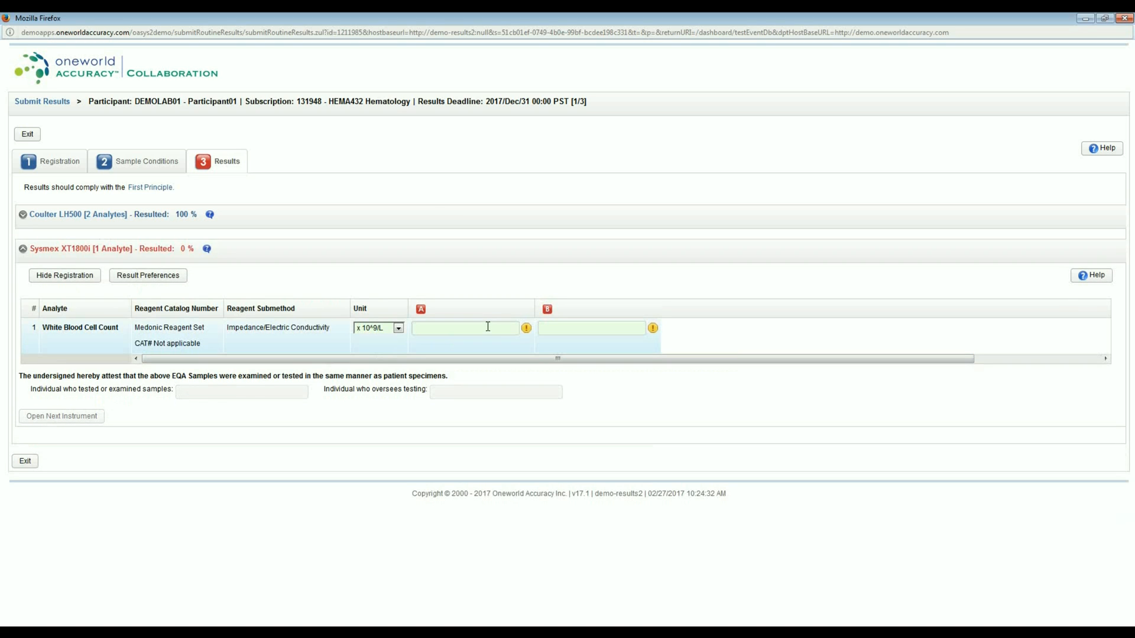
pyautogui.write('1')
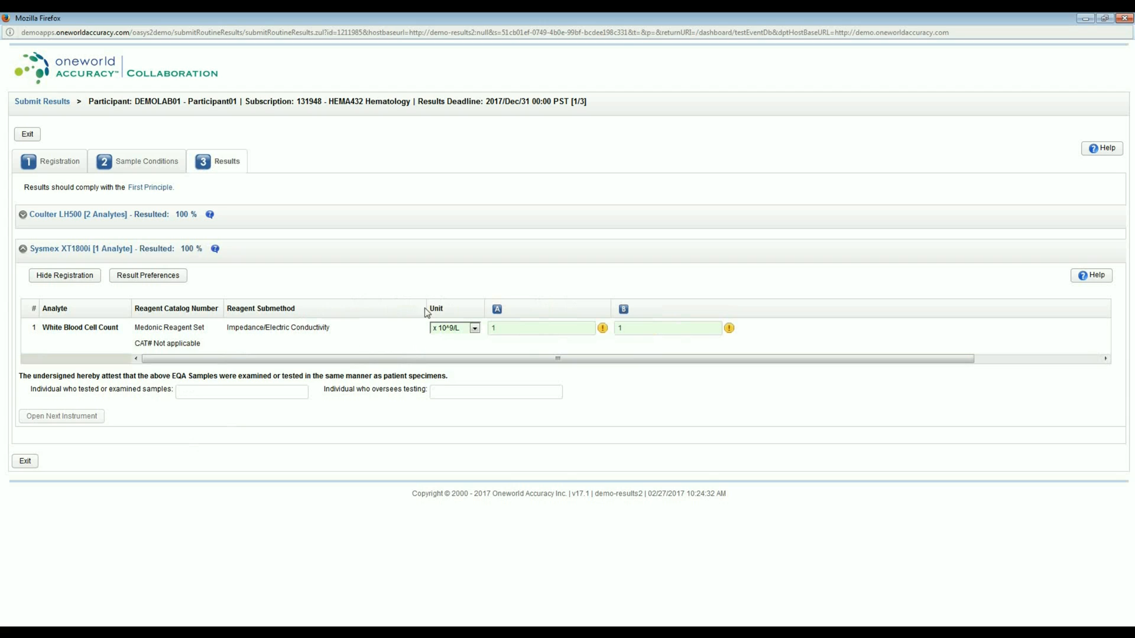
pyautogui.moveTo(384, 319)
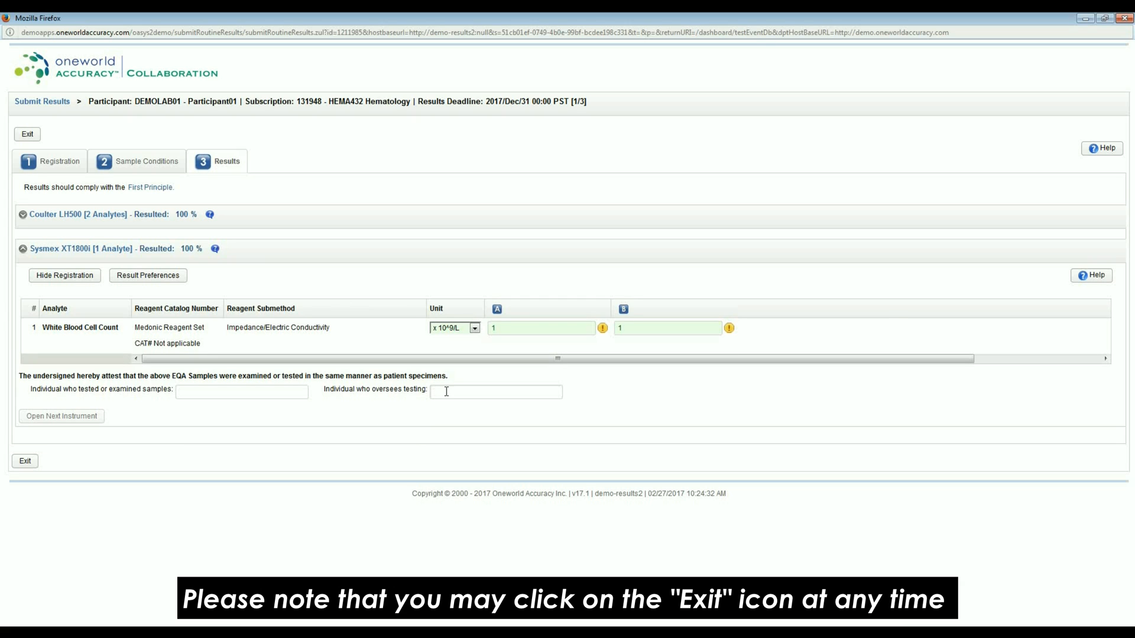
pyautogui.moveTo(273, 422)
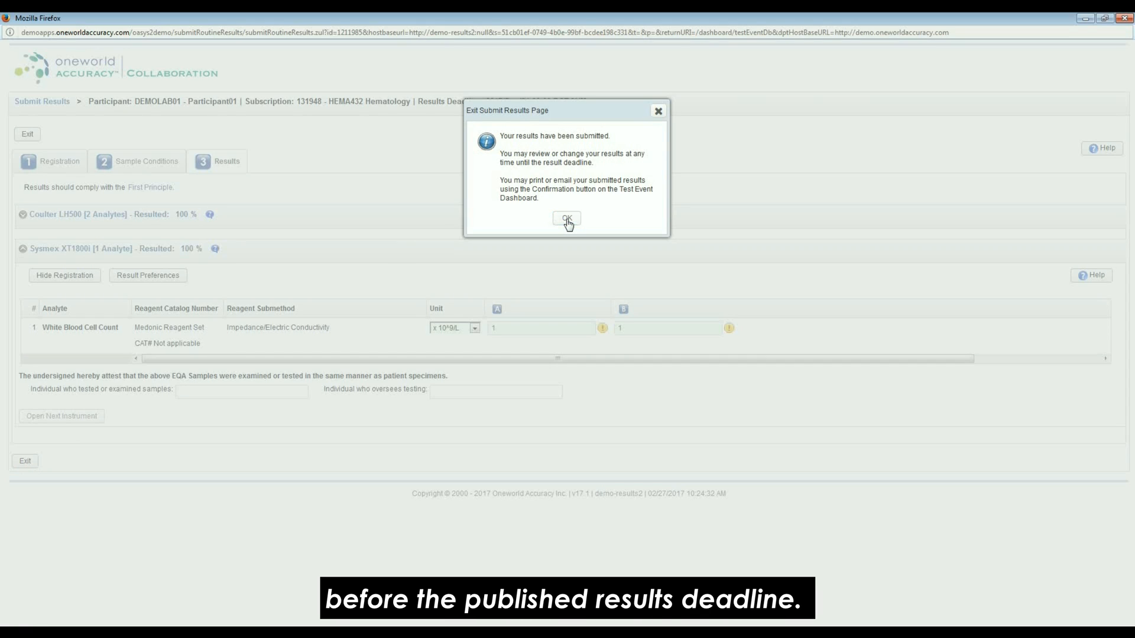
# - Confirm the exit dialog and scroll the dashboard to see HEMA432 resulted
pyautogui.click(566, 219)
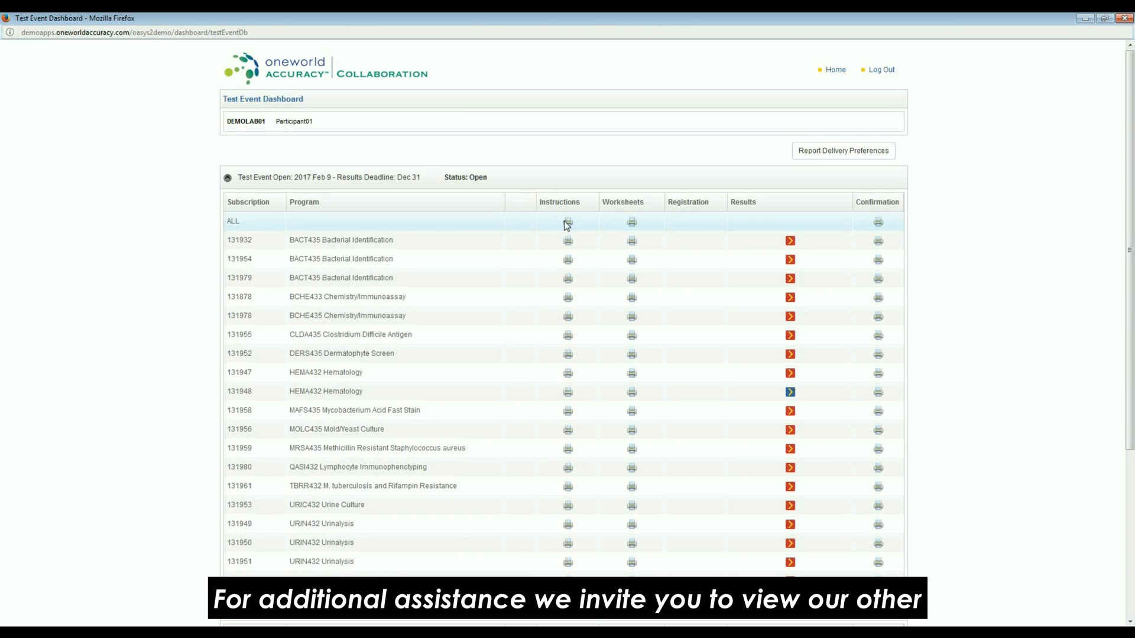
pyautogui.moveTo(175, 231)
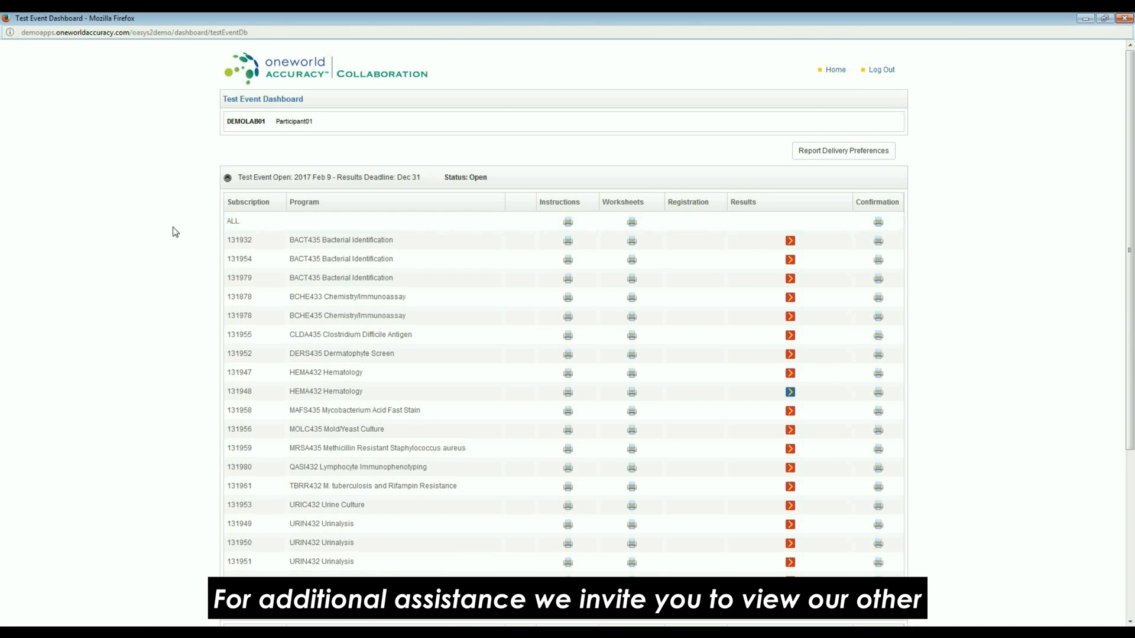
pyautogui.scroll(-3)
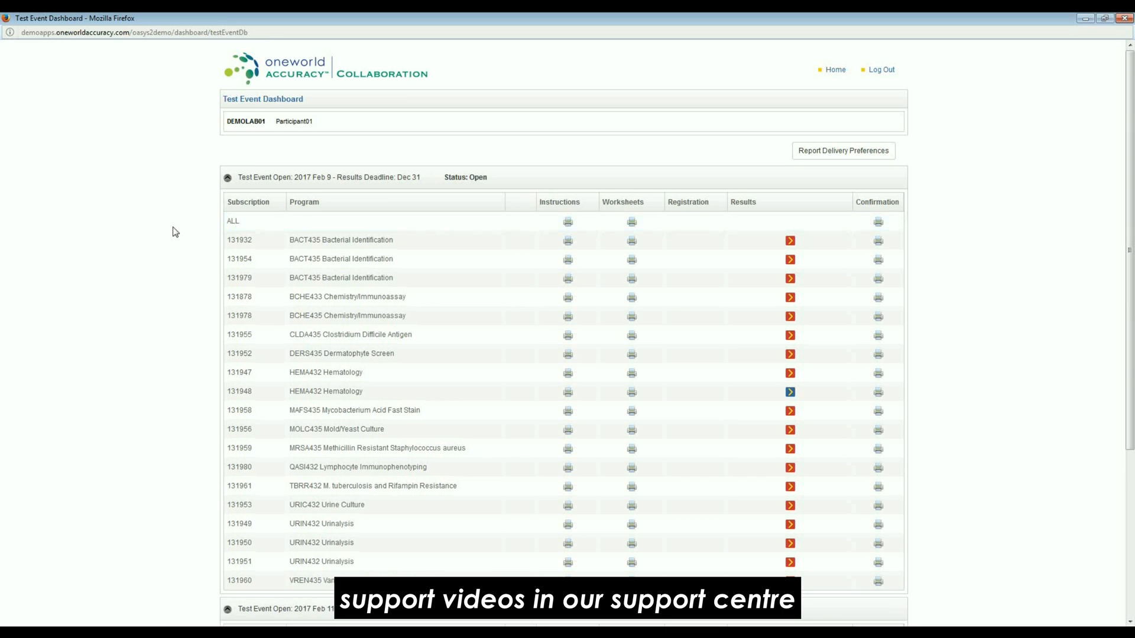